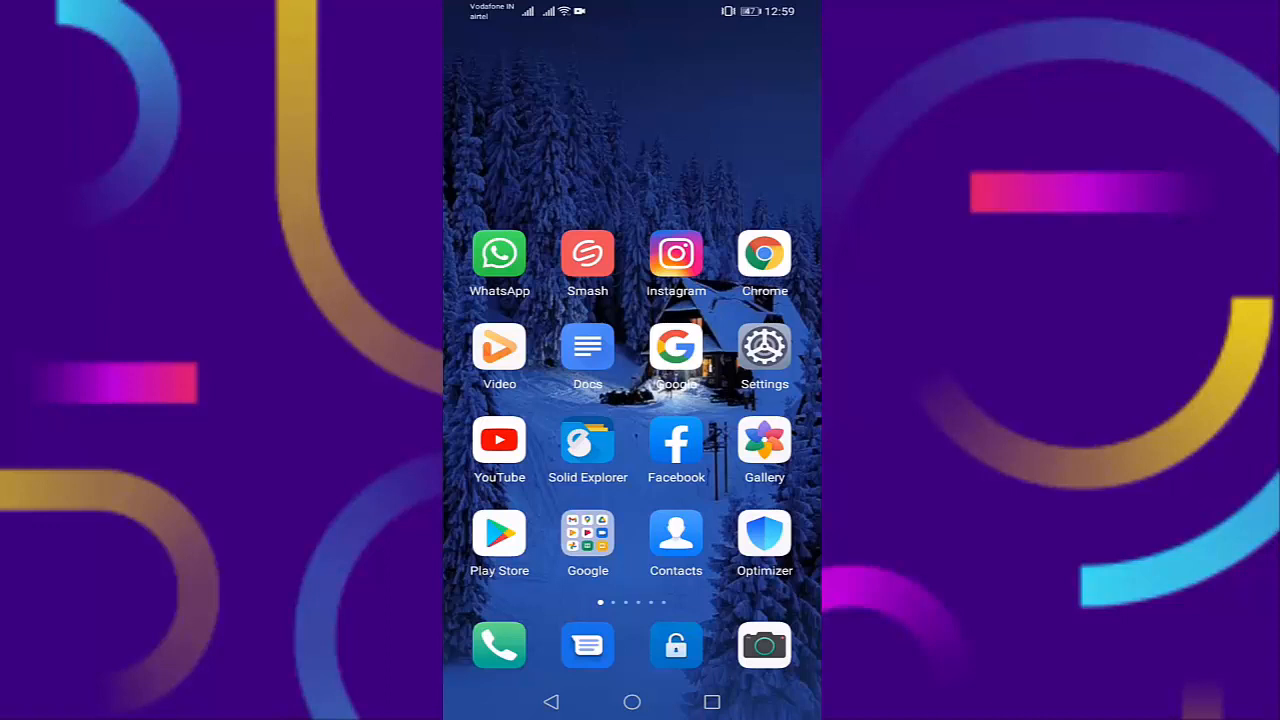
# Step: Search Google Play Store for 'ins' and start the Instagram update
pyautogui.click(499, 533)
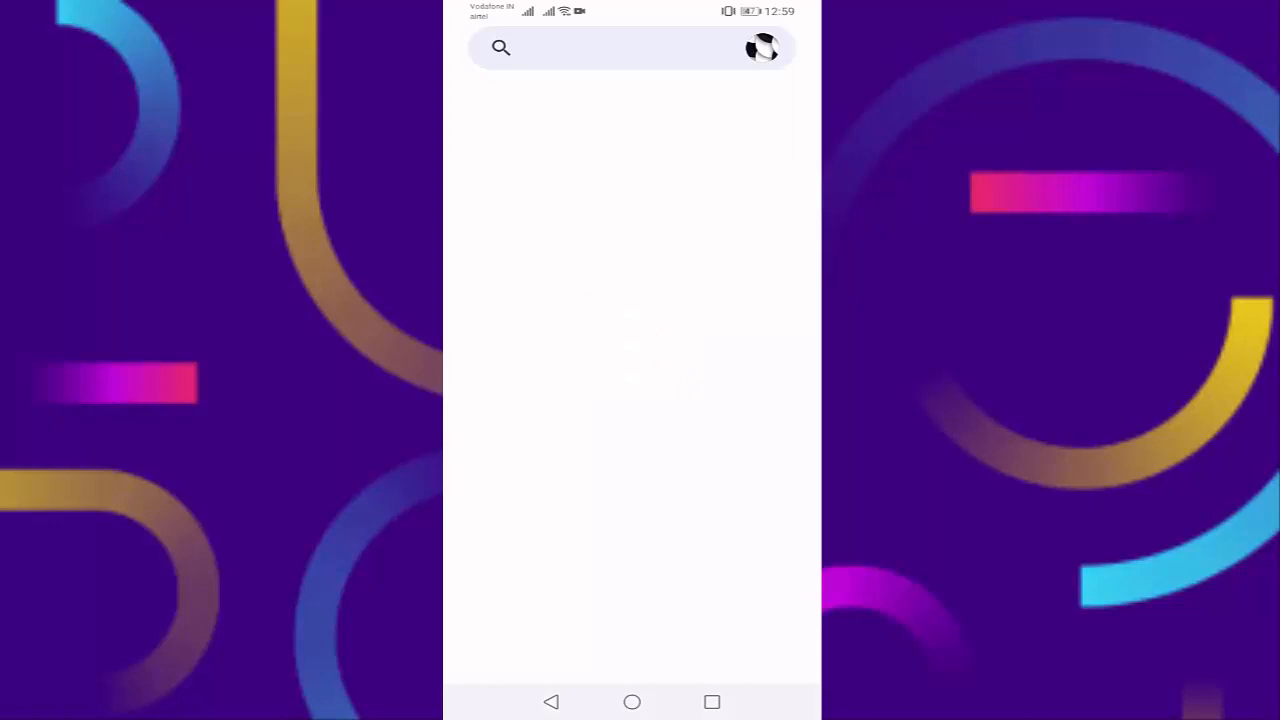
pyautogui.write('ins')
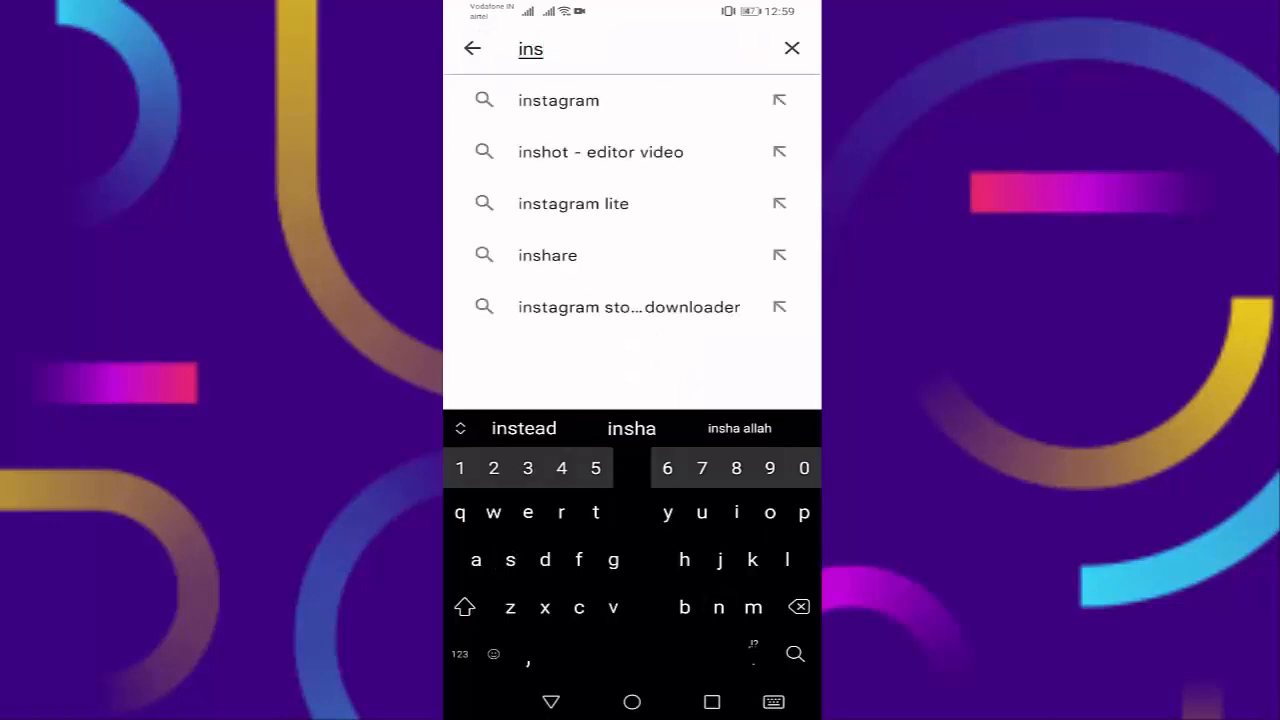
pyautogui.click(558, 100)
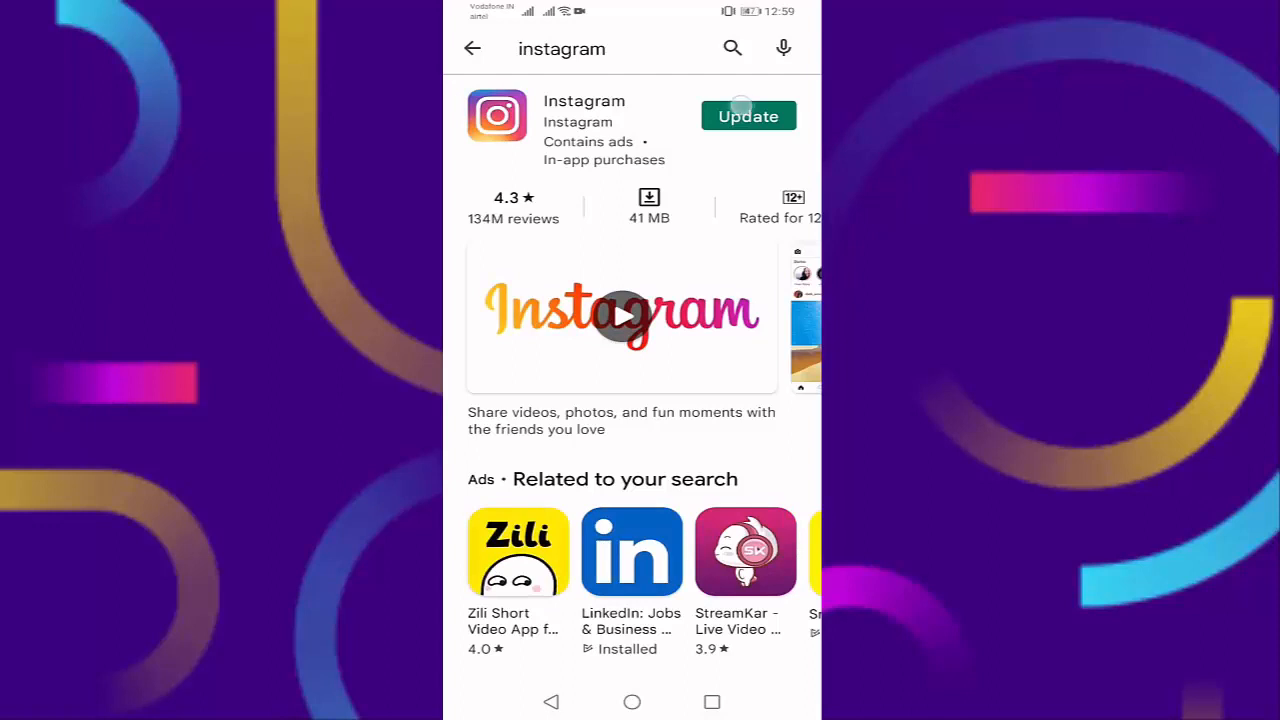
pyautogui.click(748, 116)
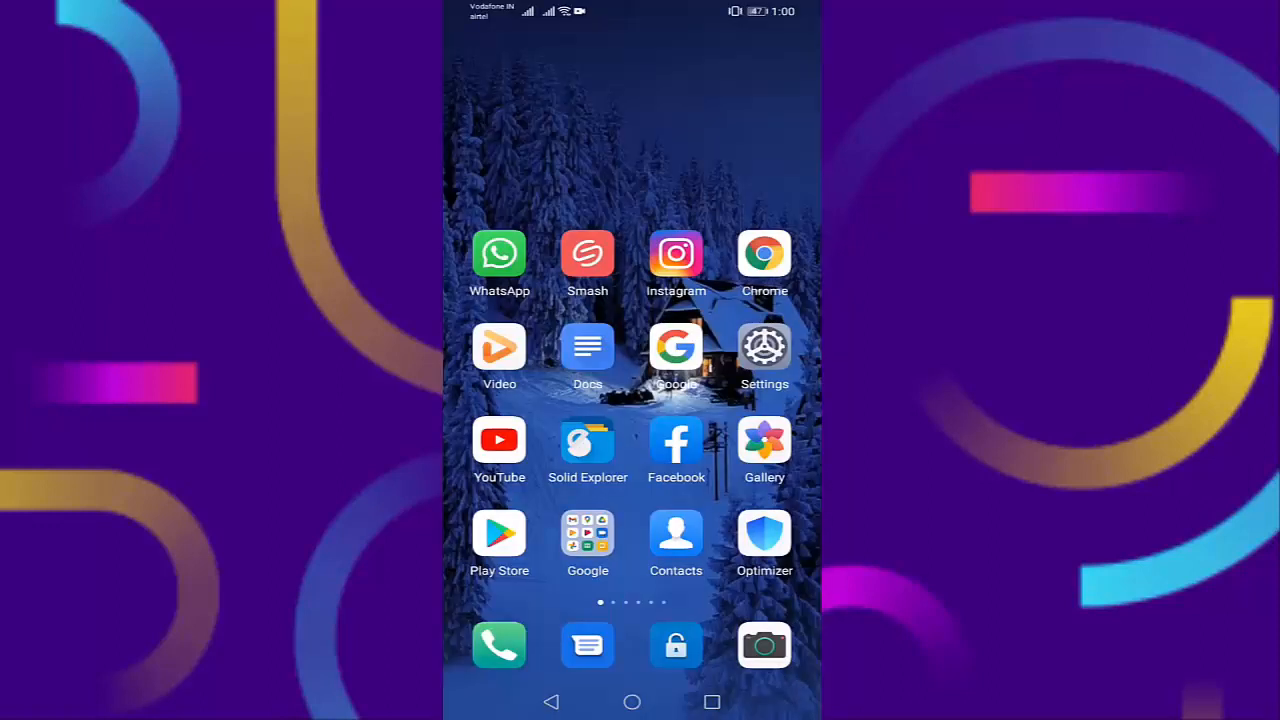
# Step: Find Instagram under Settings Apps by searching 'ins' and open its app info
pyautogui.click(764, 347)
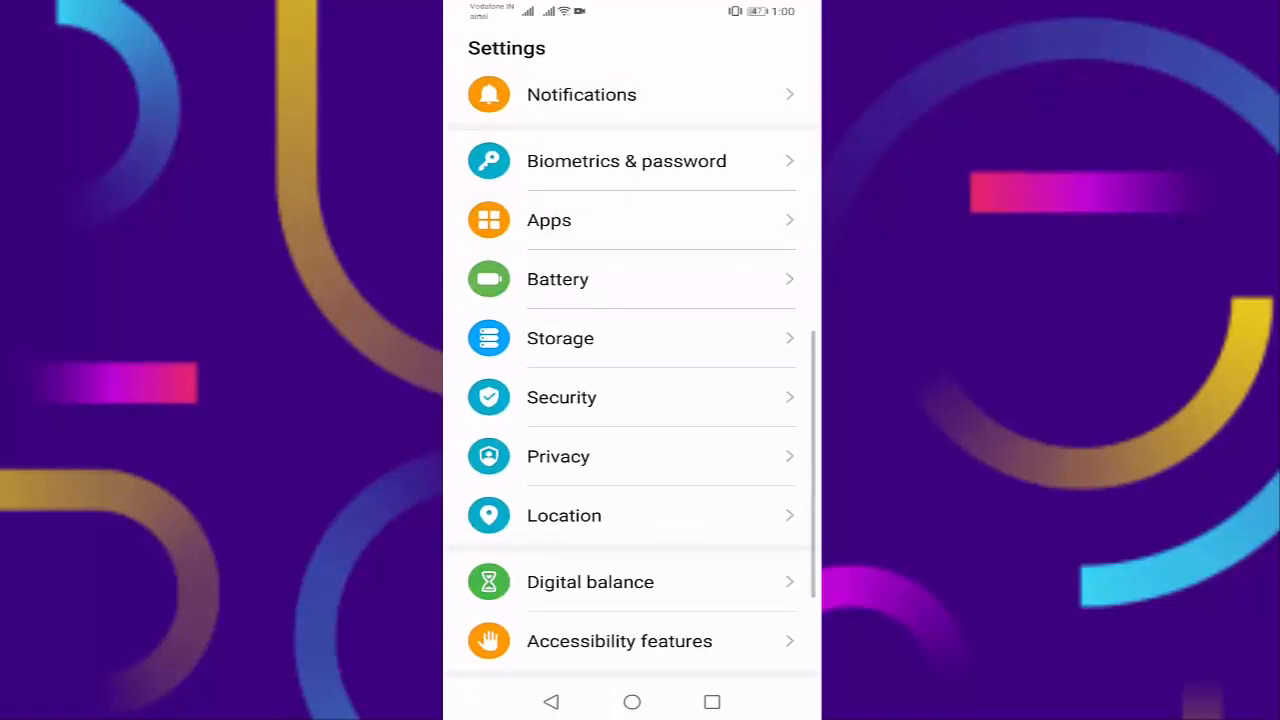
pyautogui.click(549, 220)
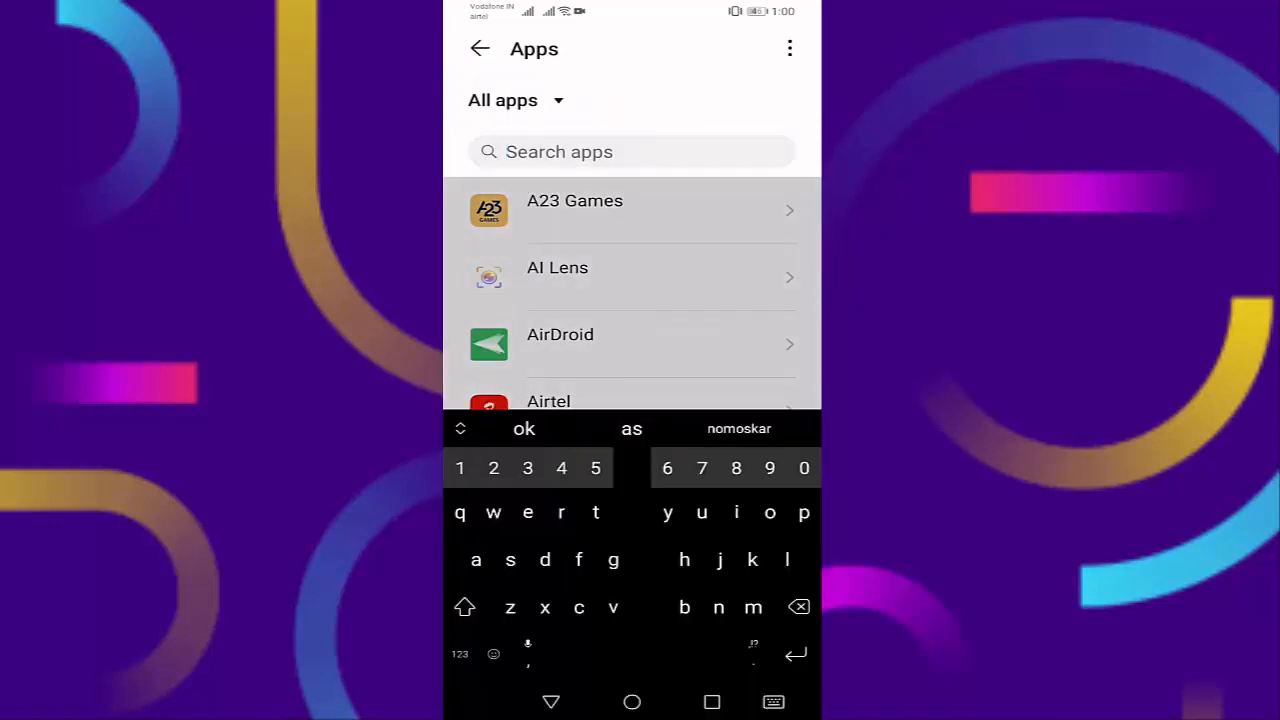
pyautogui.write('ins')
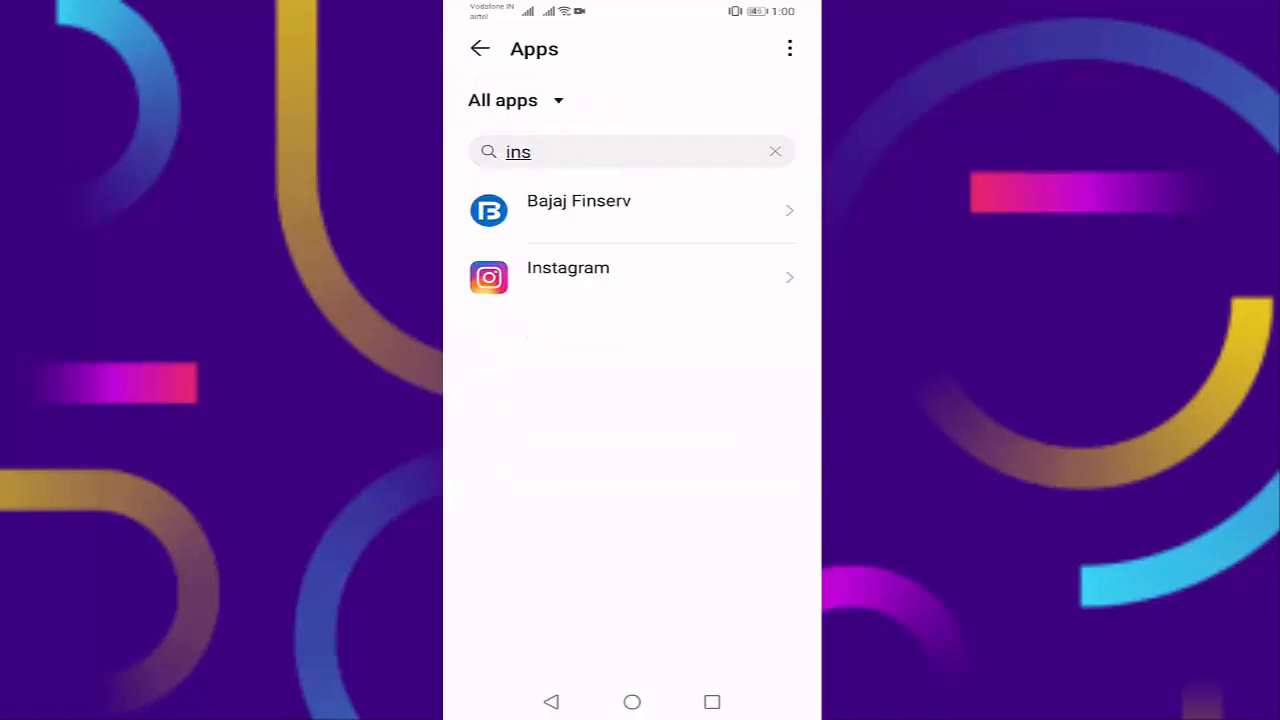
pyautogui.click(568, 277)
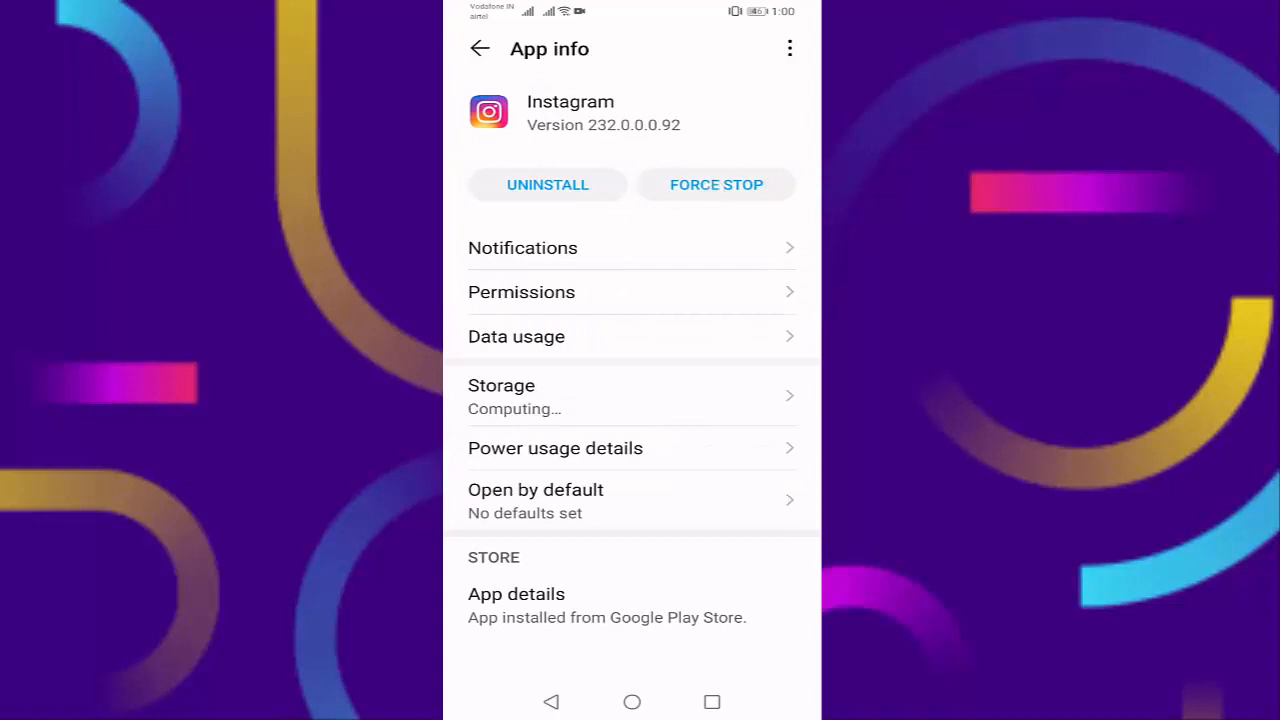
# Step: Clear Instagram's stored data from its Storage page
pyautogui.click(716, 184)
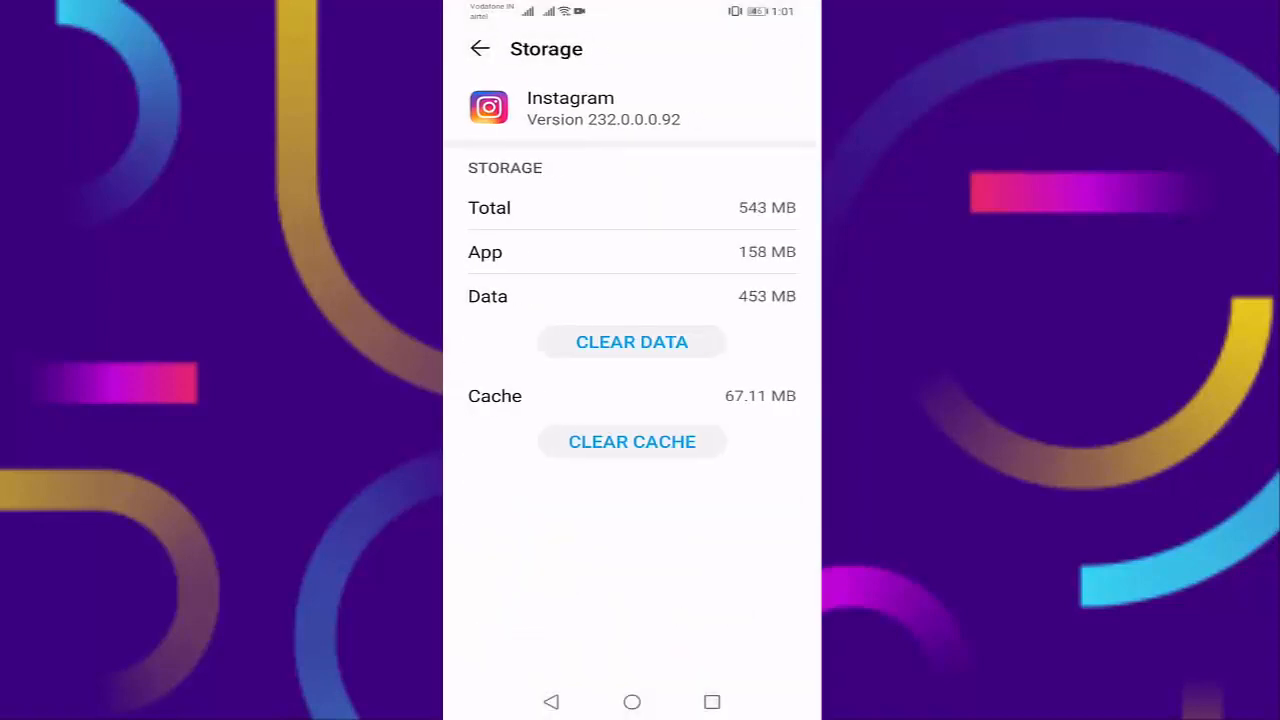
pyautogui.click(631, 341)
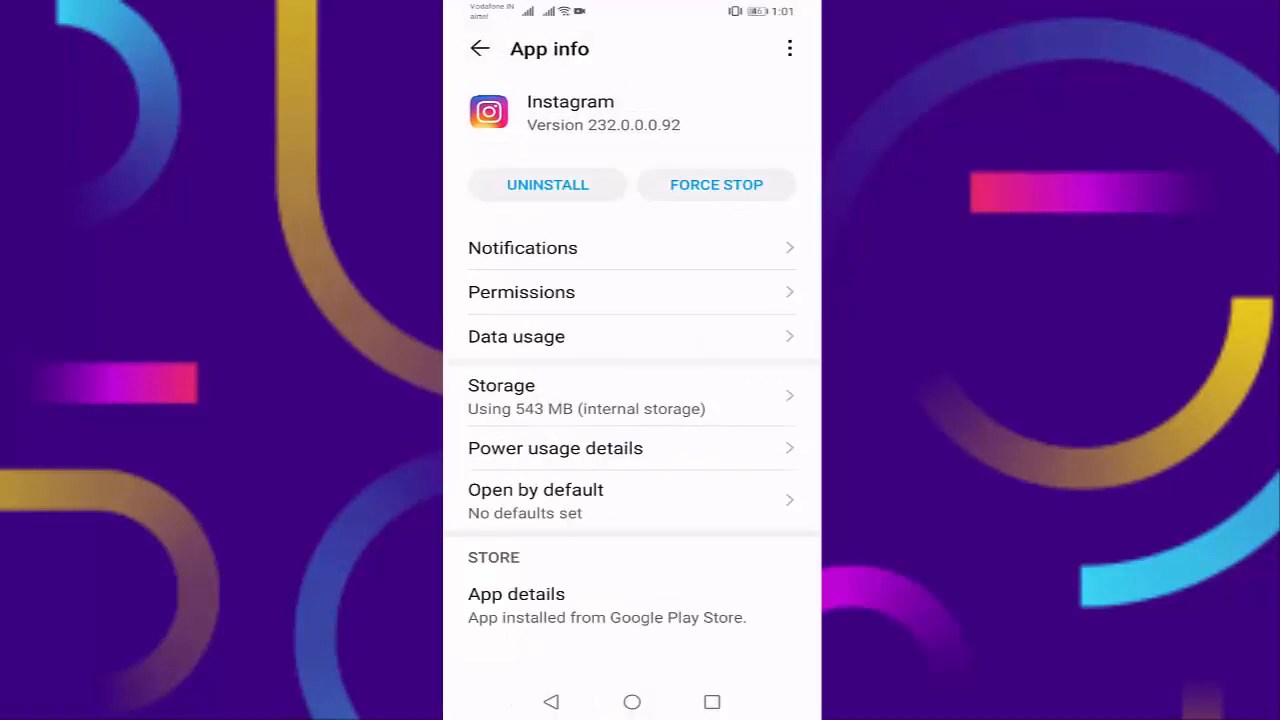
pyautogui.click(521, 292)
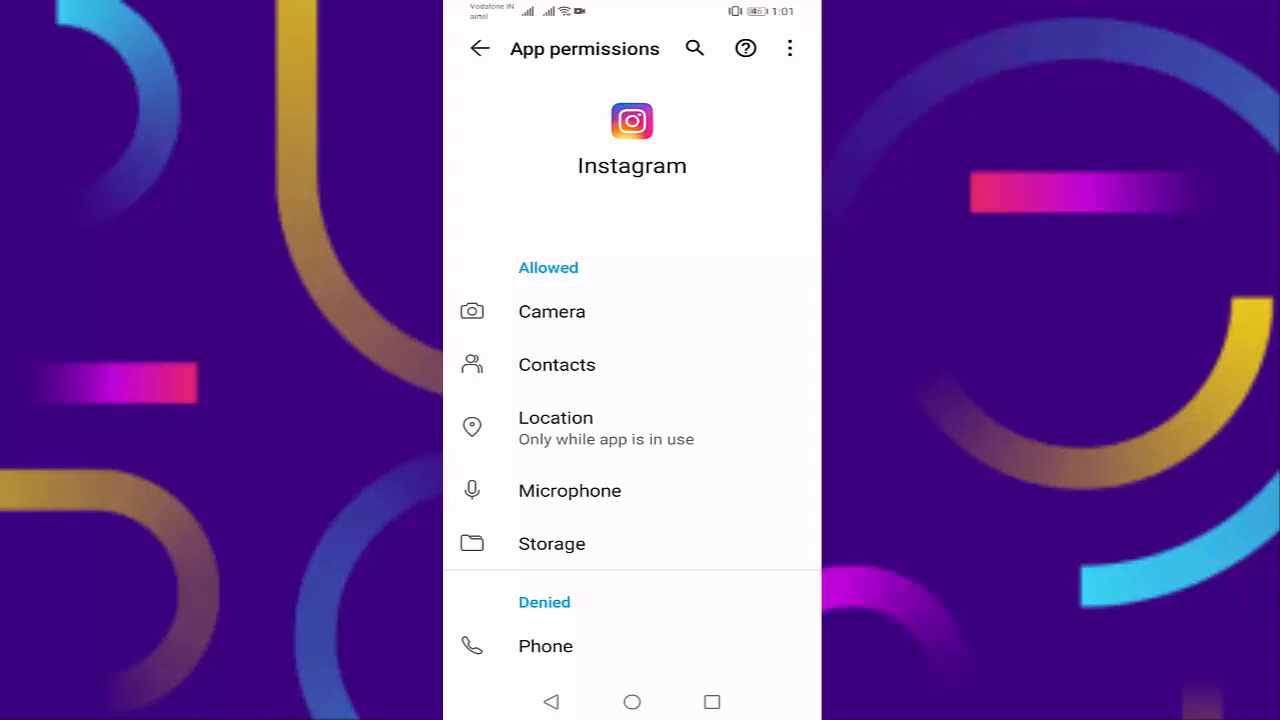
pyautogui.click(480, 48)
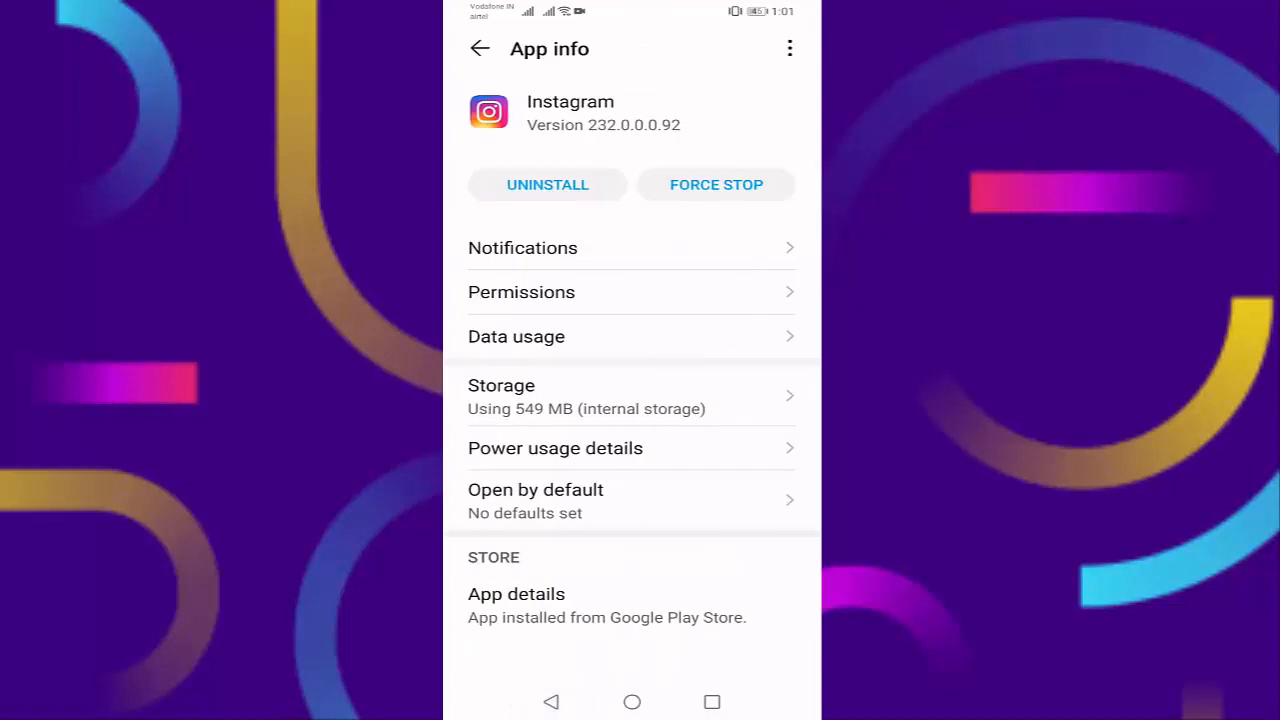
pyautogui.click(516, 336)
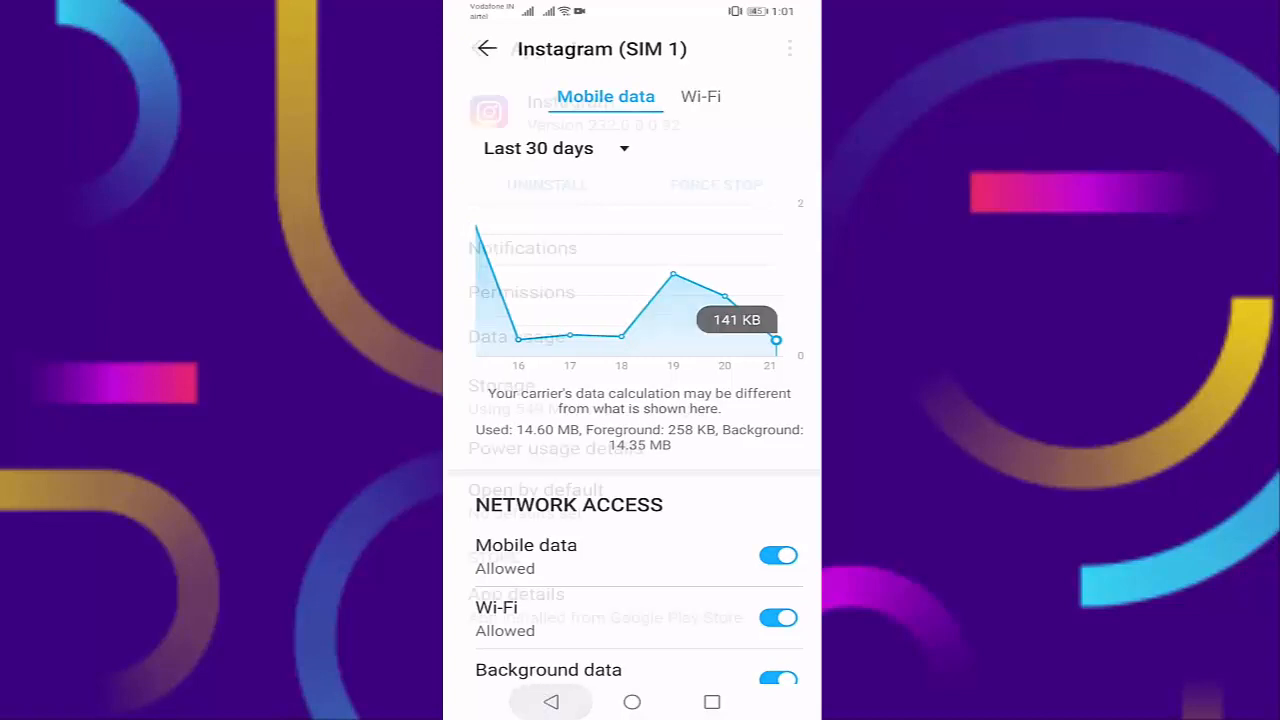
pyautogui.click(486, 48)
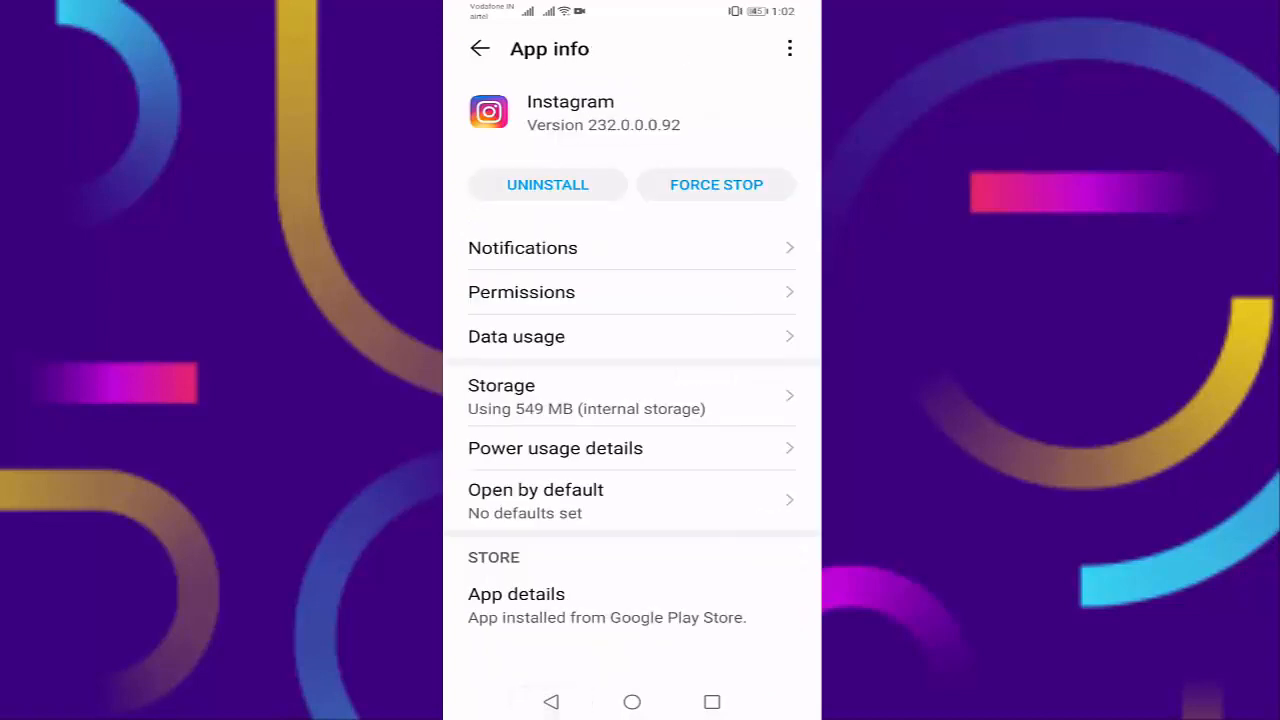